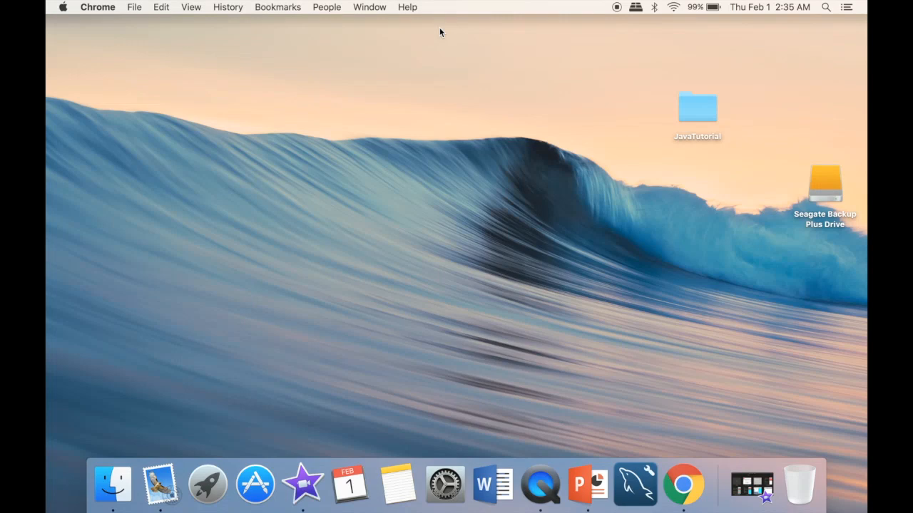
{"action": "mouse_move", "coordinate": [709, 454]}
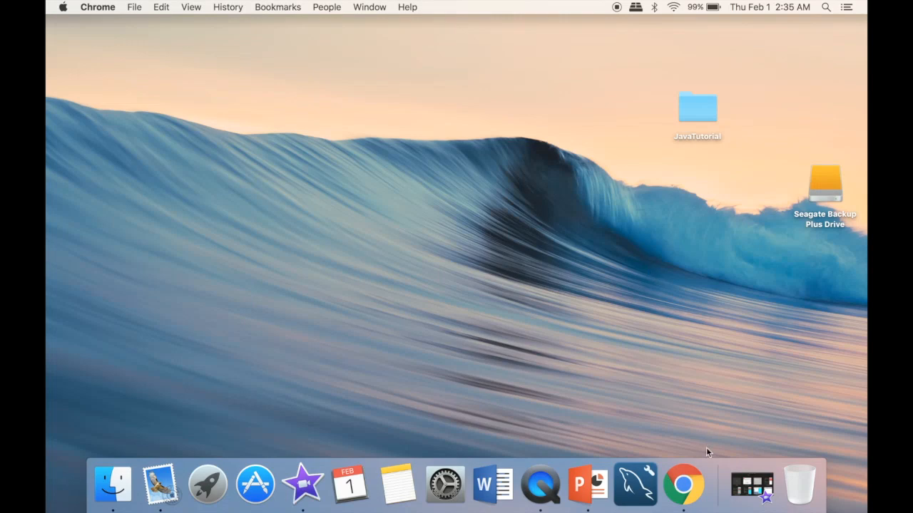
Step: Launch Chrome and run a Google search for "intellij"
{"action": "left_click", "coordinate": [682, 485]}
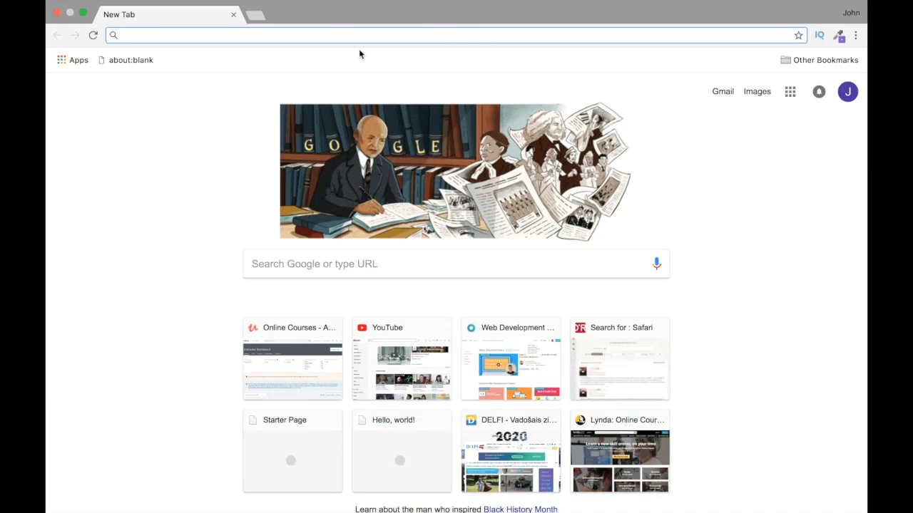
{"action": "left_click", "coordinate": [457, 34]}
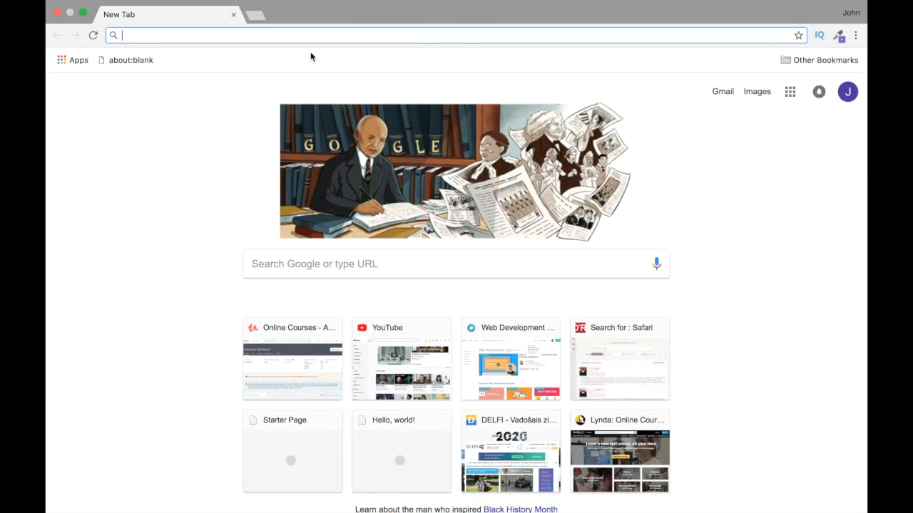
{"action": "type", "text": "intellij"}
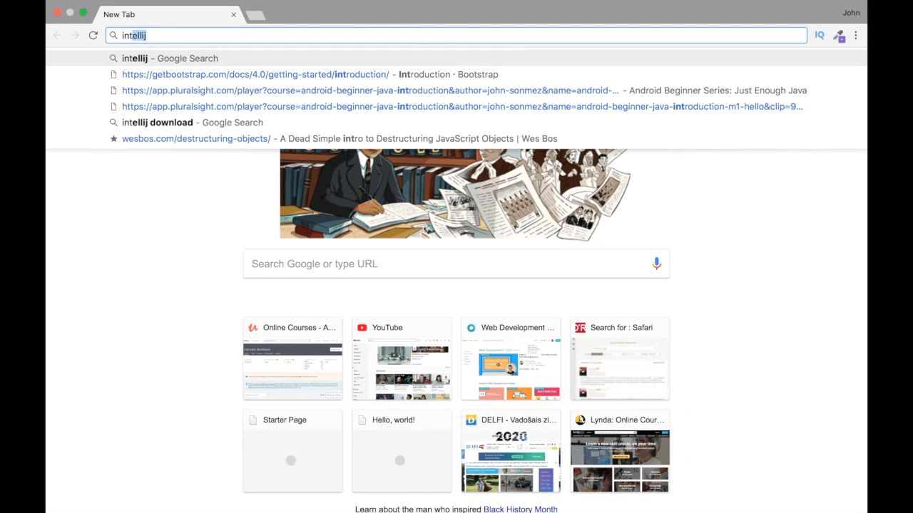
{"action": "key", "text": "Return"}
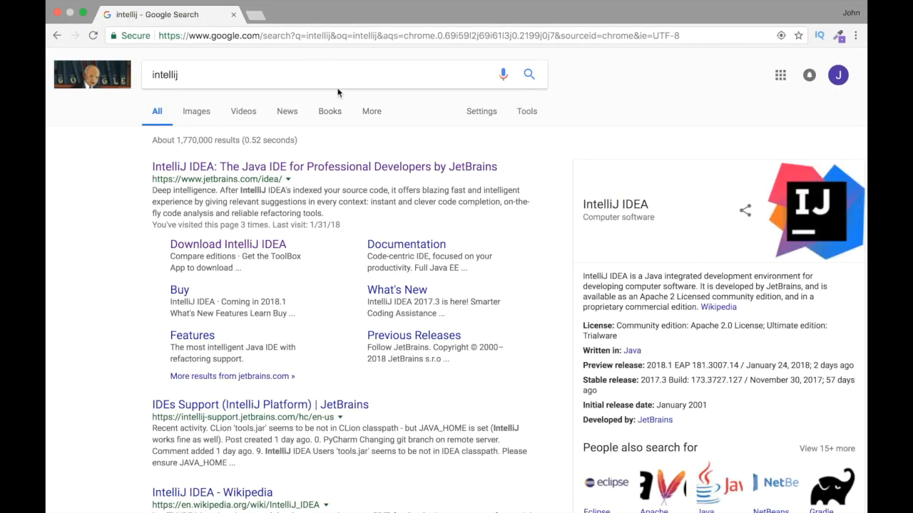
{"action": "mouse_move", "coordinate": [450, 174]}
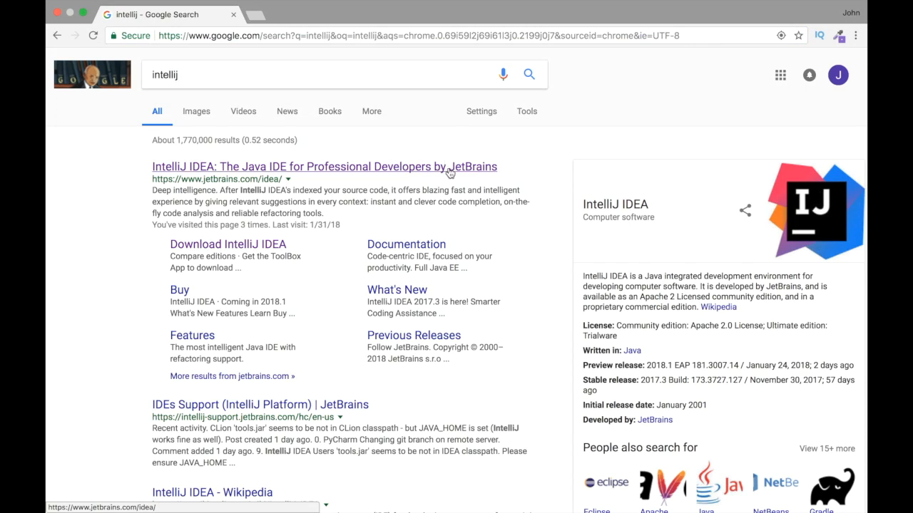
Step: Go from the IntelliJ IDEA result to the JetBrains download page and review the Ultimate/Community comparison
{"action": "left_click", "coordinate": [324, 166]}
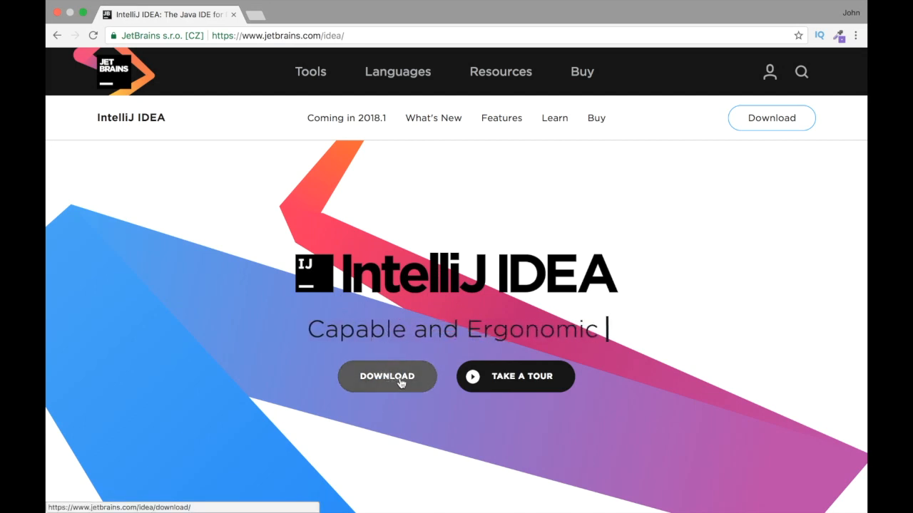
{"action": "left_click", "coordinate": [386, 376]}
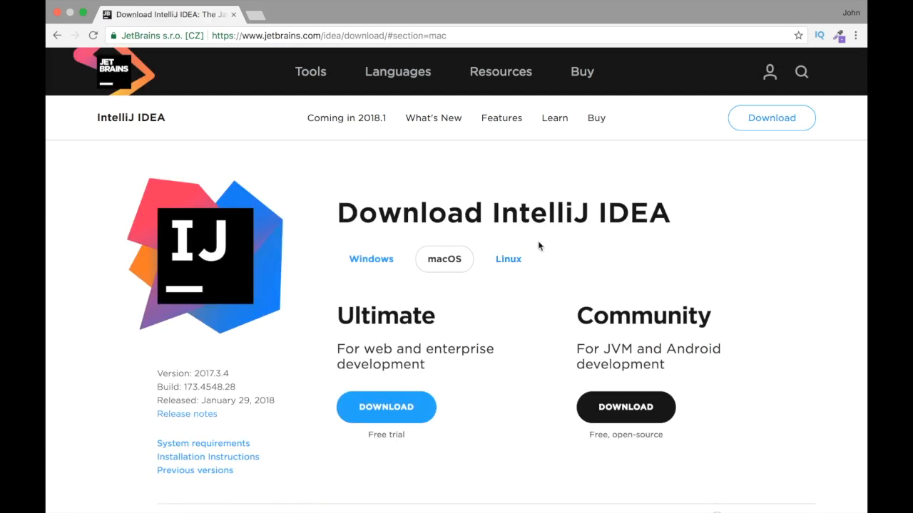
{"action": "mouse_move", "coordinate": [397, 331]}
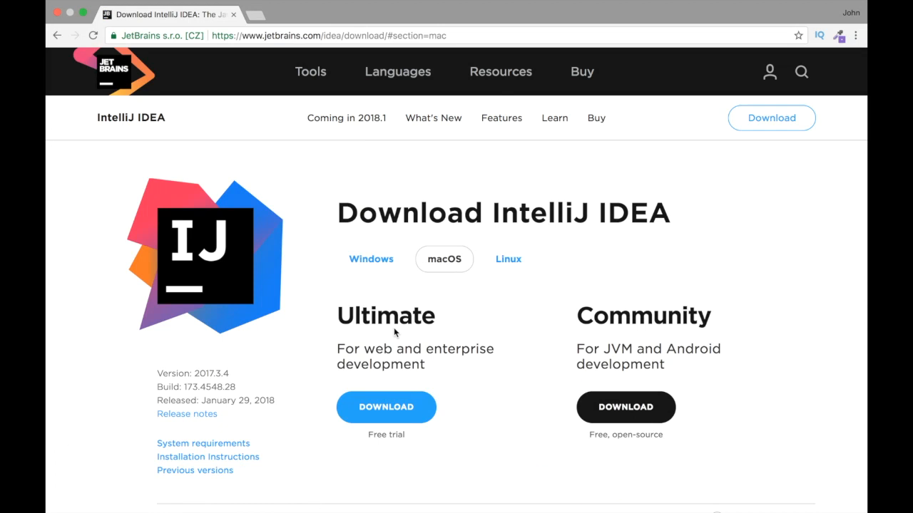
{"action": "mouse_move", "coordinate": [425, 322]}
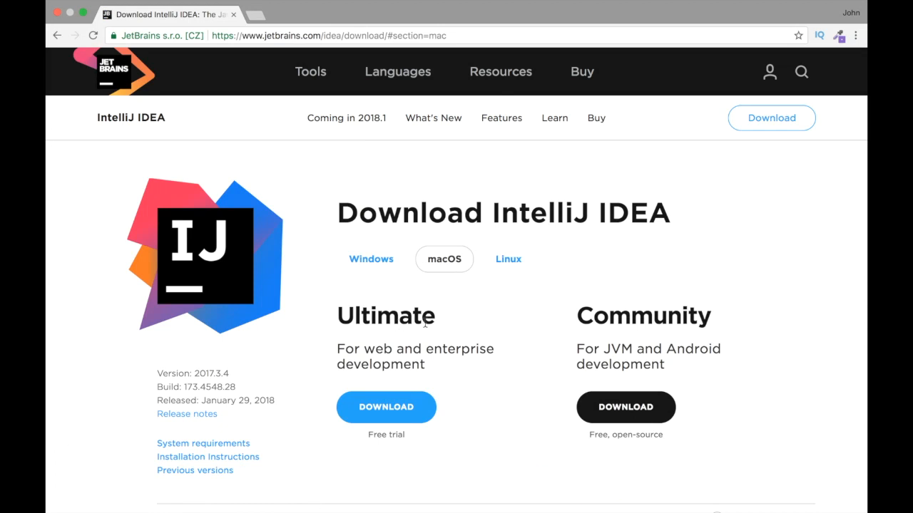
{"action": "mouse_move", "coordinate": [506, 300]}
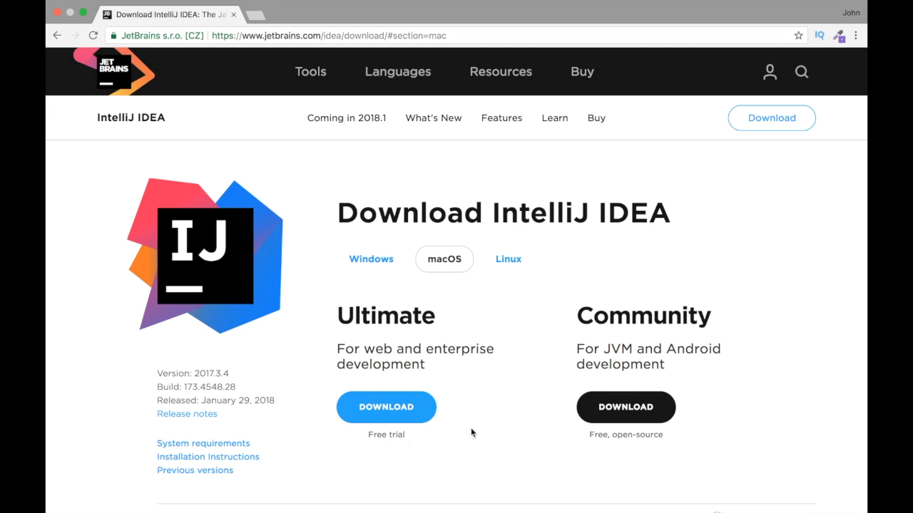
{"action": "scroll", "scroll_direction": "down", "scroll_amount": 3}
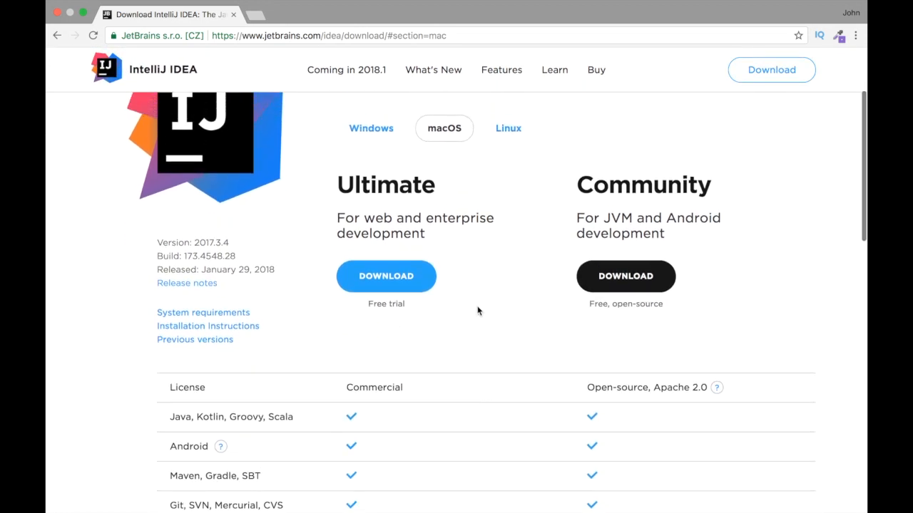
{"action": "scroll", "scroll_direction": "down", "scroll_amount": 3}
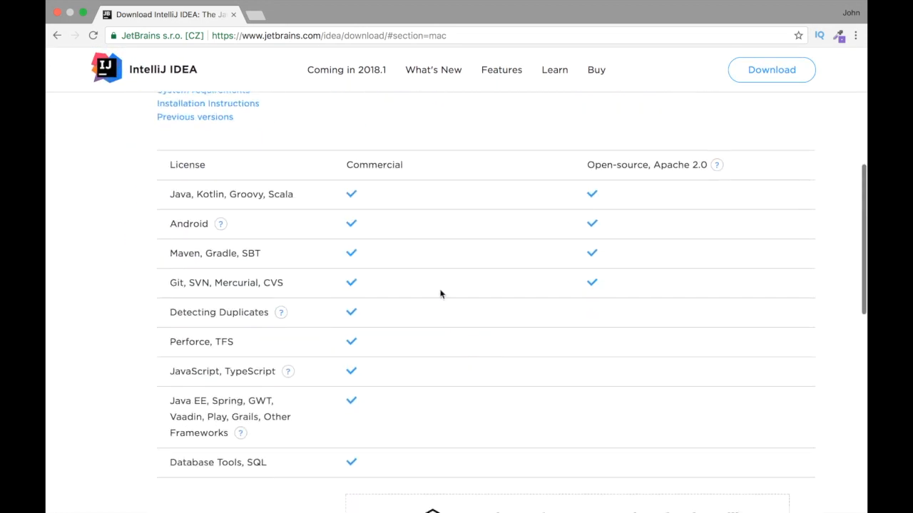
{"action": "scroll", "scroll_direction": "up", "scroll_amount": 3}
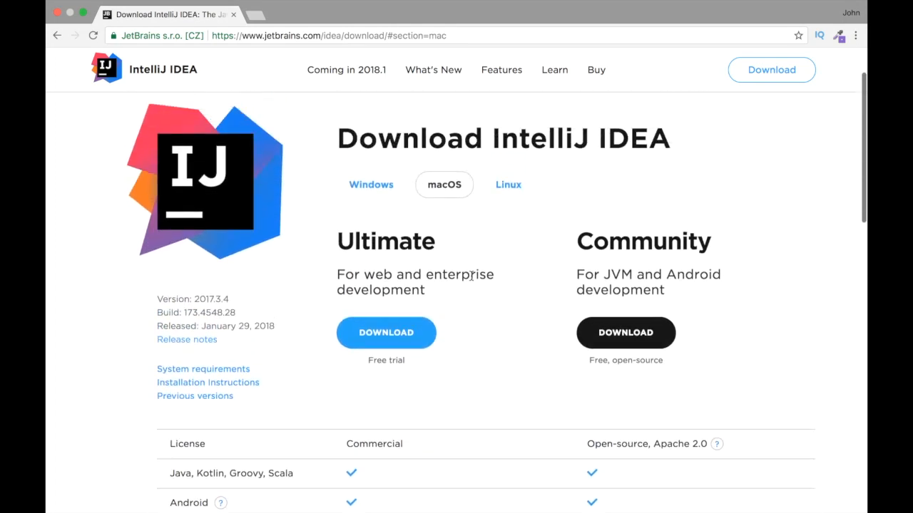
{"action": "mouse_move", "coordinate": [654, 318]}
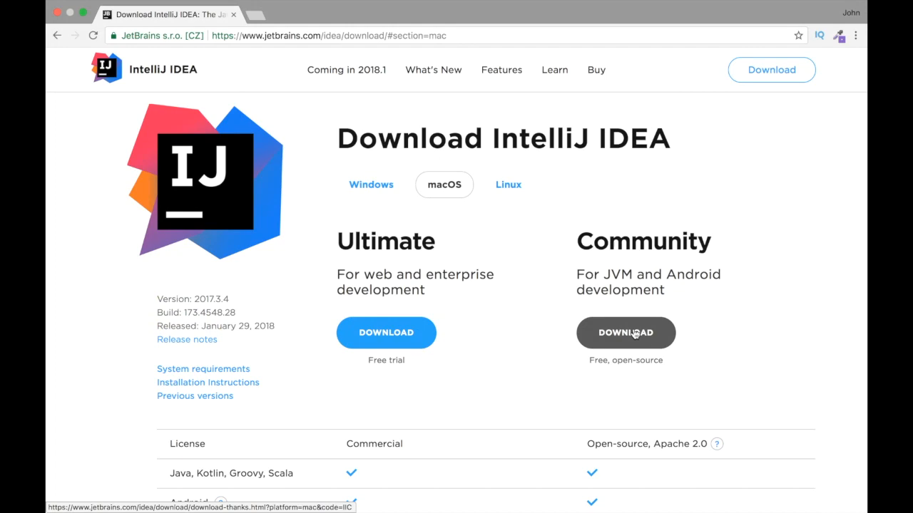
Step: Download the Community edition and launch the downloaded IdeaIC-2017.3.4.dmg
{"action": "left_click", "coordinate": [625, 333]}
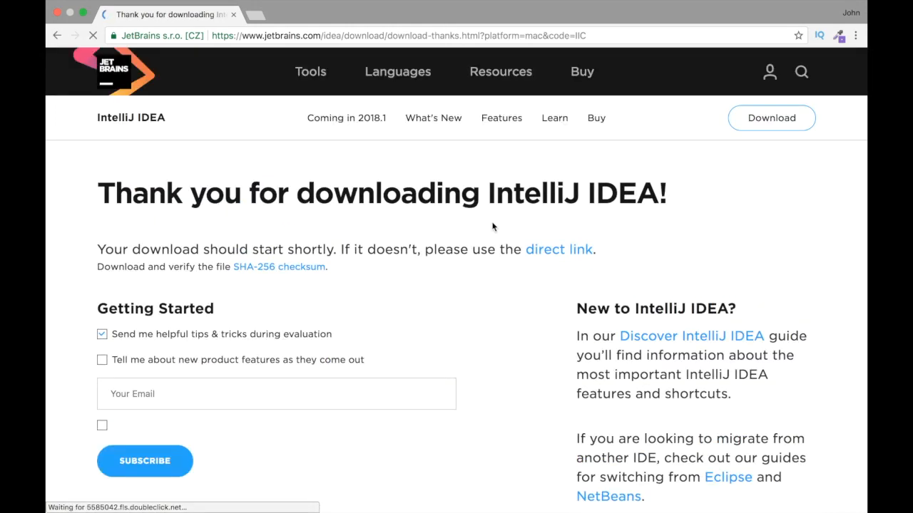
{"action": "scroll", "scroll_direction": "down", "scroll_amount": 3}
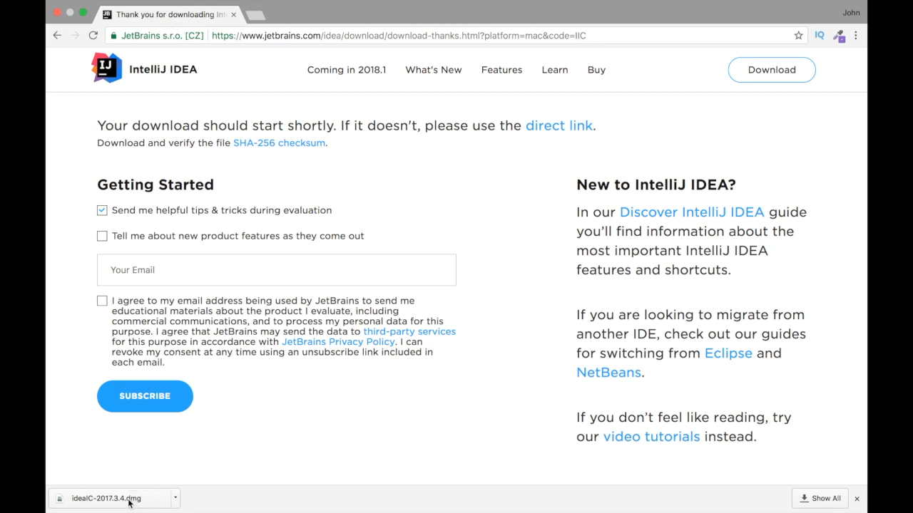
{"action": "left_click", "coordinate": [107, 499]}
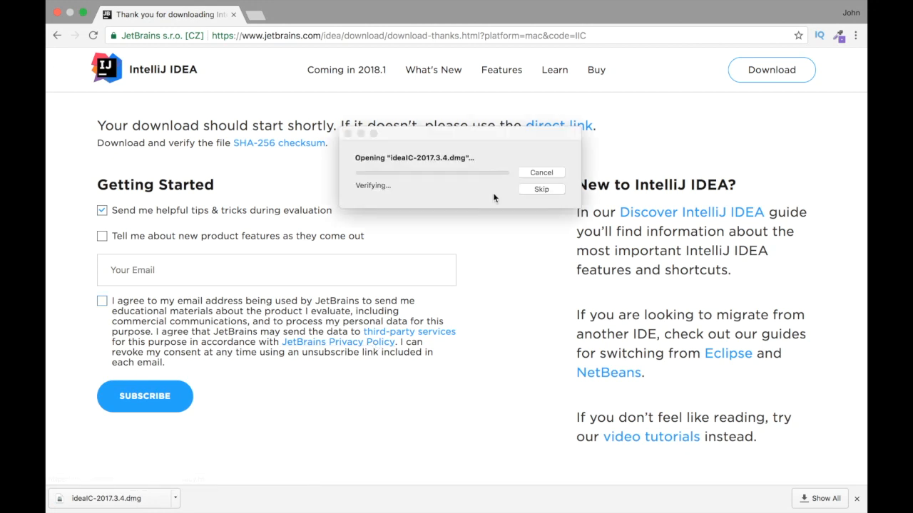
{"action": "mouse_move", "coordinate": [382, 177]}
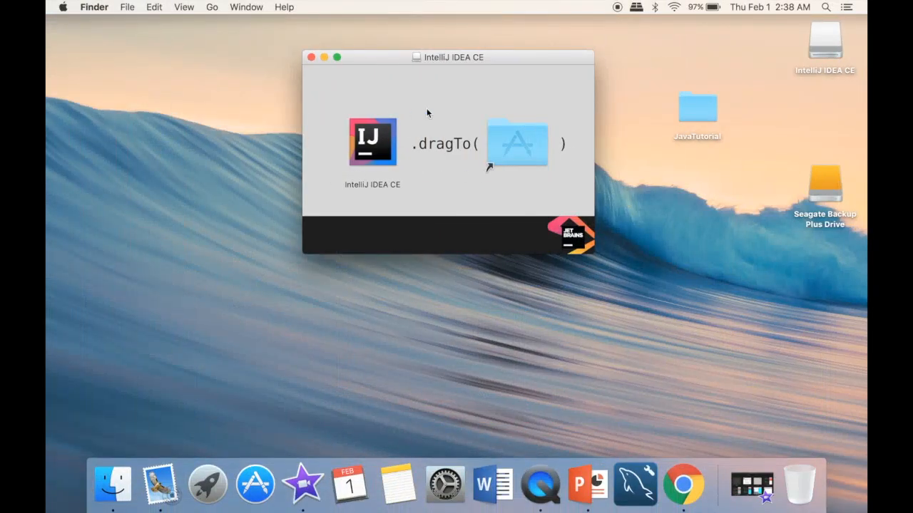
Step: Copy IntelliJ IDEA CE.app into the Applications folder from the mounted disk image
{"action": "left_click", "coordinate": [372, 143]}
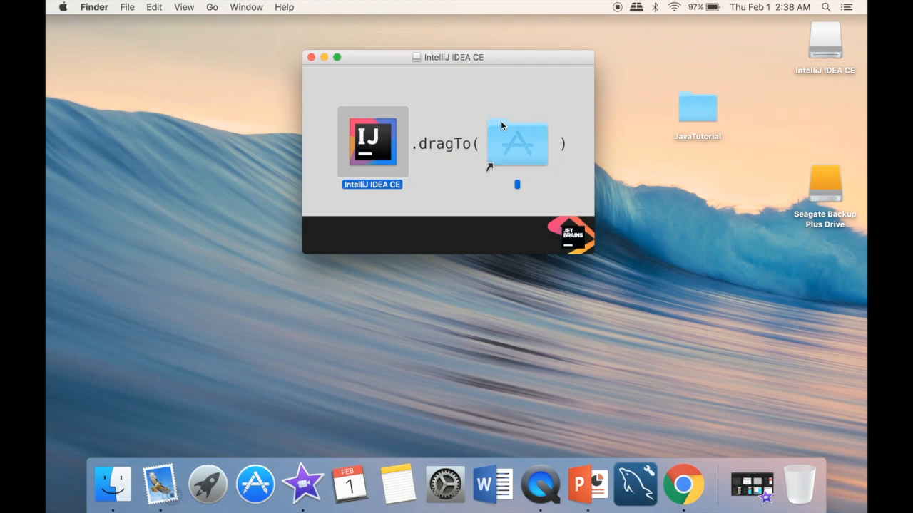
{"action": "mouse_move", "coordinate": [487, 128]}
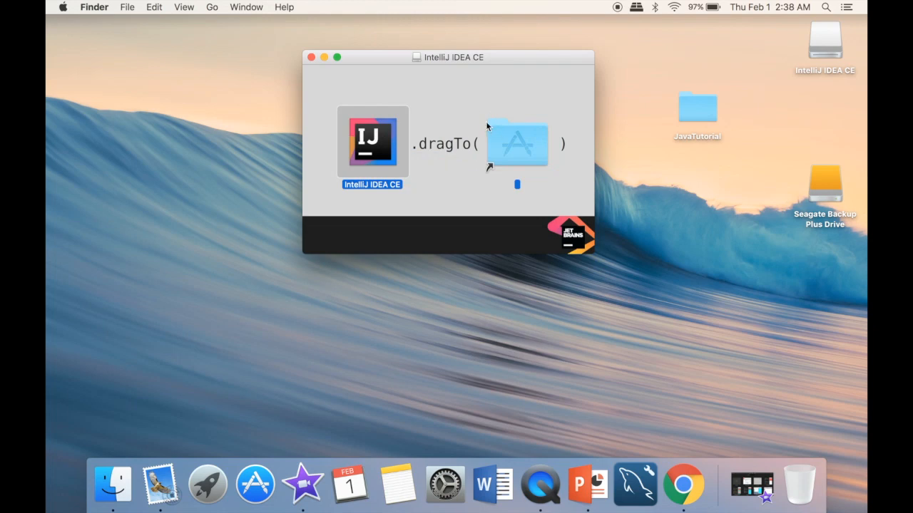
{"action": "left_click_drag", "start_coordinate": [371, 141], "coordinate": [516, 142]}
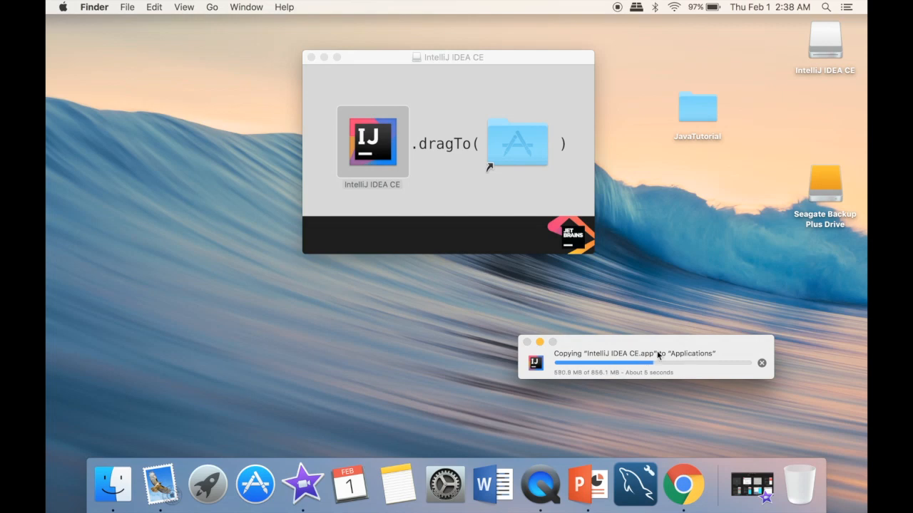
{"action": "mouse_move", "coordinate": [645, 384]}
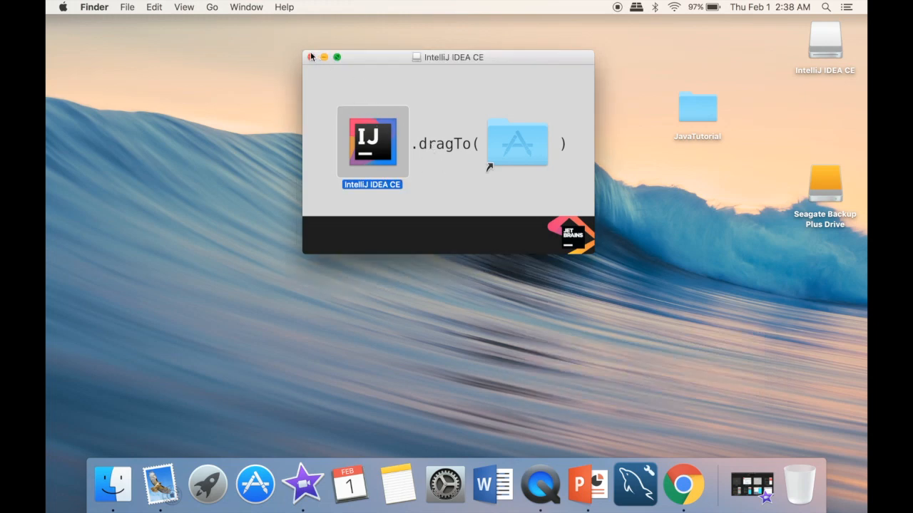
Step: Close the installer window, launch IntelliJ IDEA CE and approve the downloaded-from-Internet warning
{"action": "left_click", "coordinate": [311, 57]}
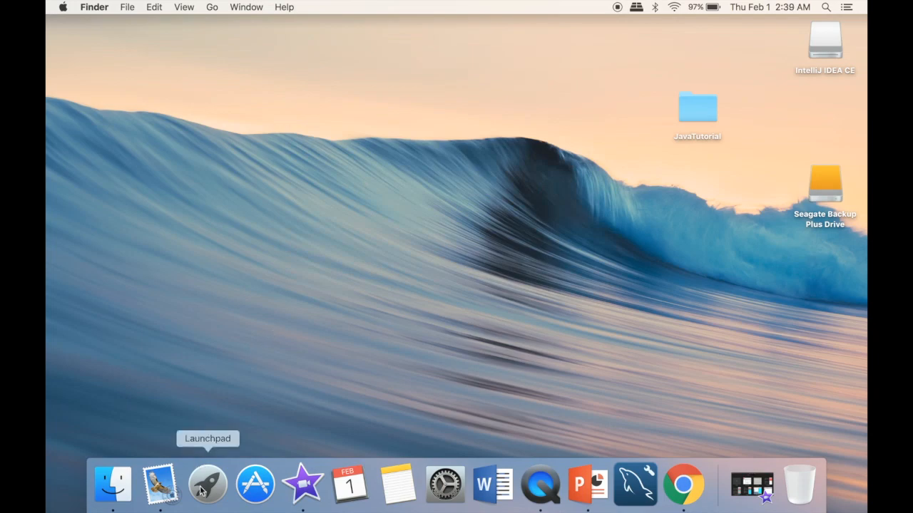
{"action": "left_click", "coordinate": [208, 485]}
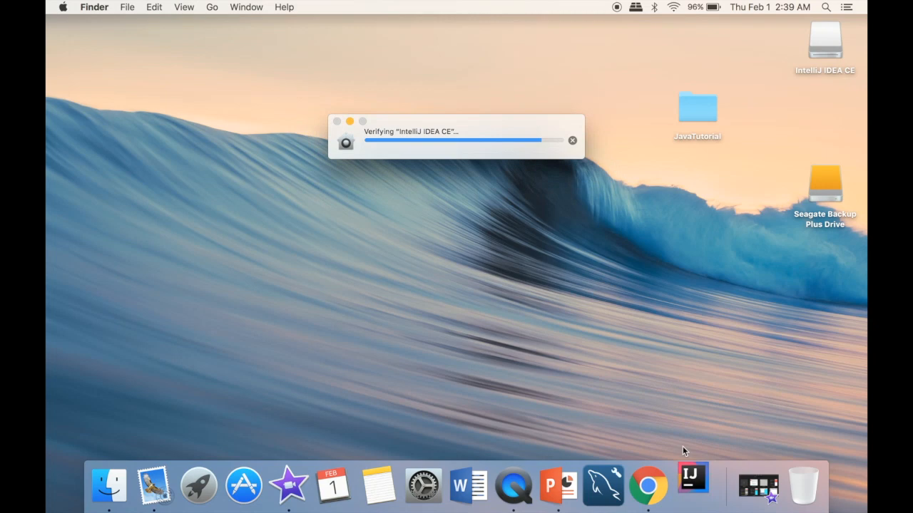
{"action": "right_click", "coordinate": [693, 484]}
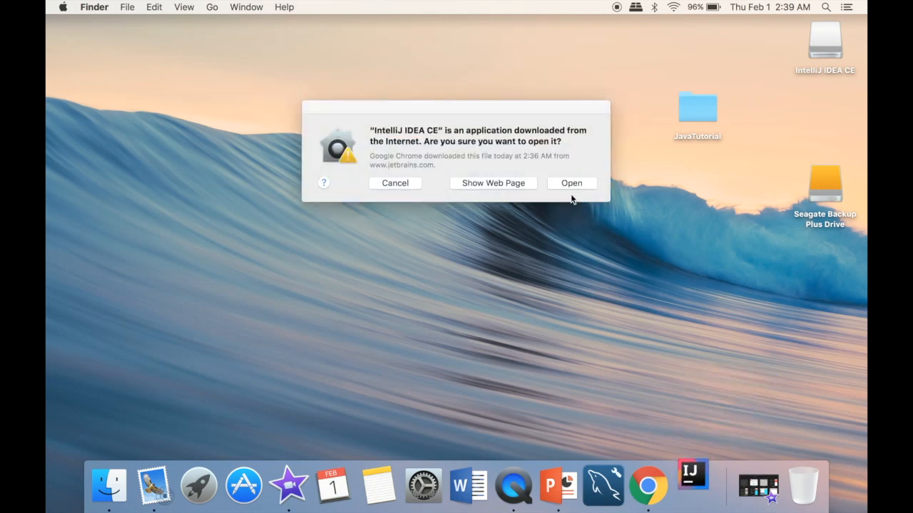
{"action": "left_click", "coordinate": [571, 182]}
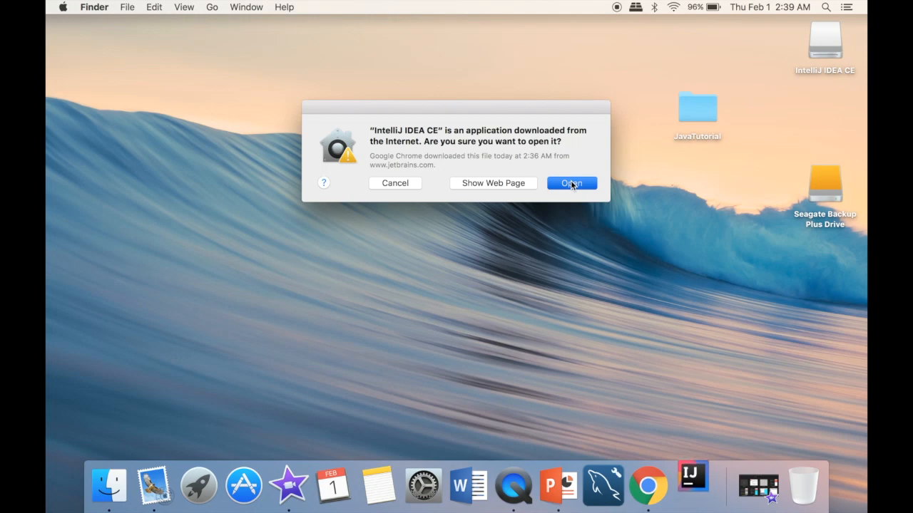
{"action": "left_click", "coordinate": [570, 182]}
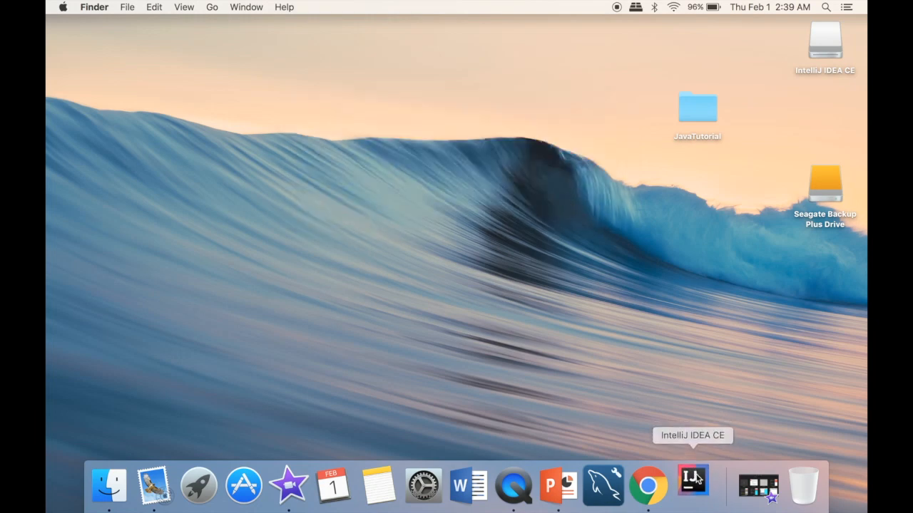
Step: Wait for IntelliJ IDEA 2017.3.4 to start up to its Welcome window
{"action": "right_click", "coordinate": [693, 485]}
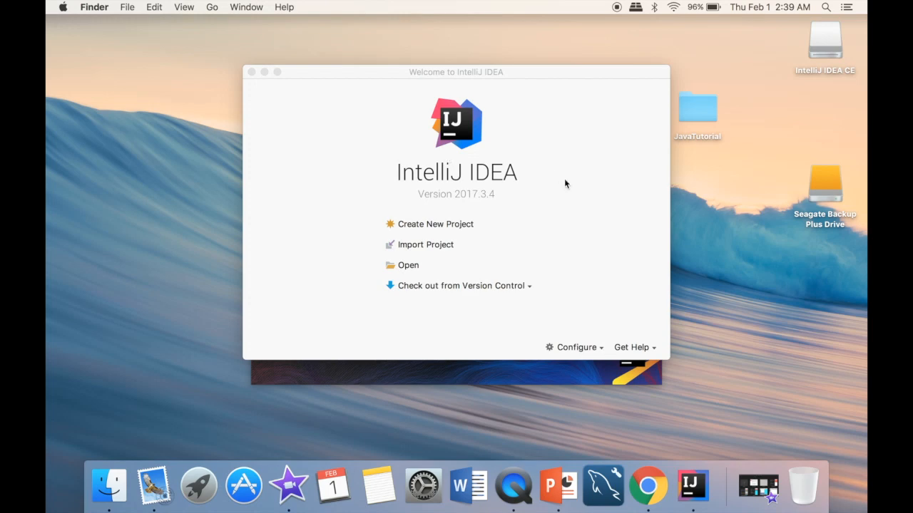
{"action": "mouse_move", "coordinate": [420, 224]}
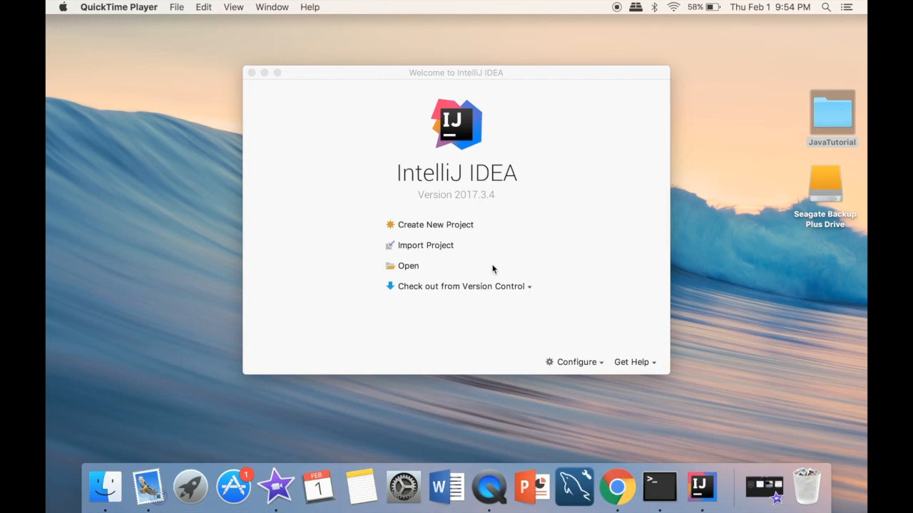
{"action": "mouse_move", "coordinate": [439, 140]}
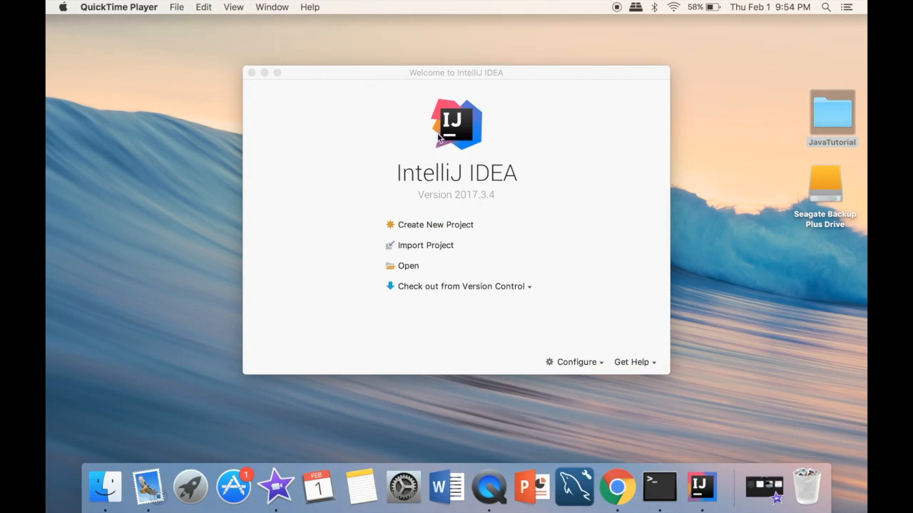
{"action": "mouse_move", "coordinate": [469, 178]}
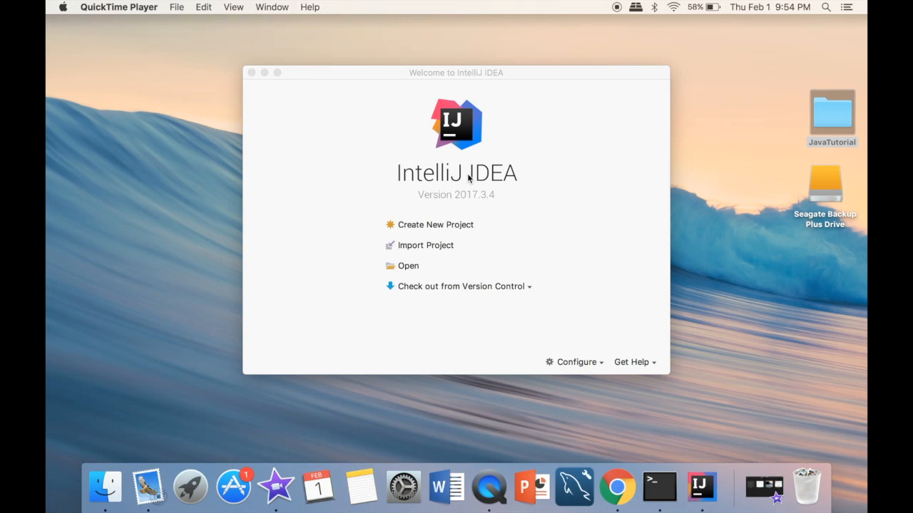
{"action": "mouse_move", "coordinate": [351, 145]}
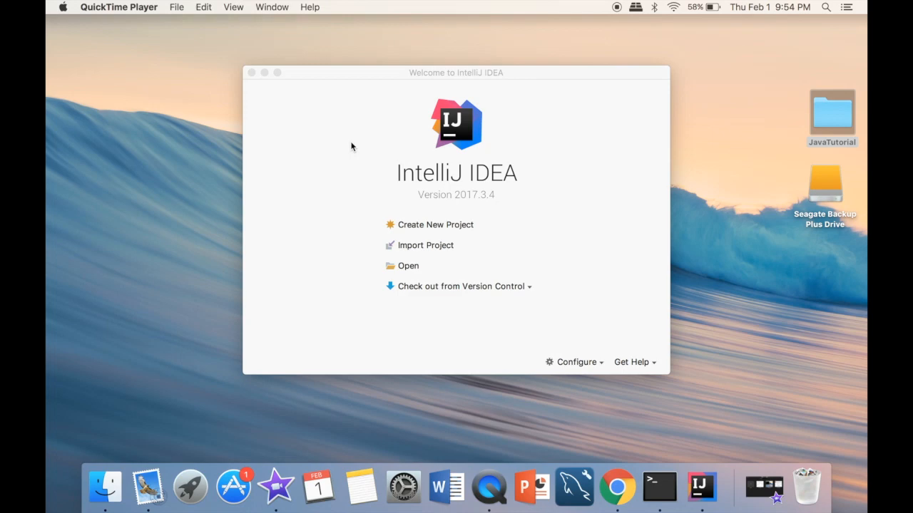
{"action": "mouse_move", "coordinate": [368, 137]}
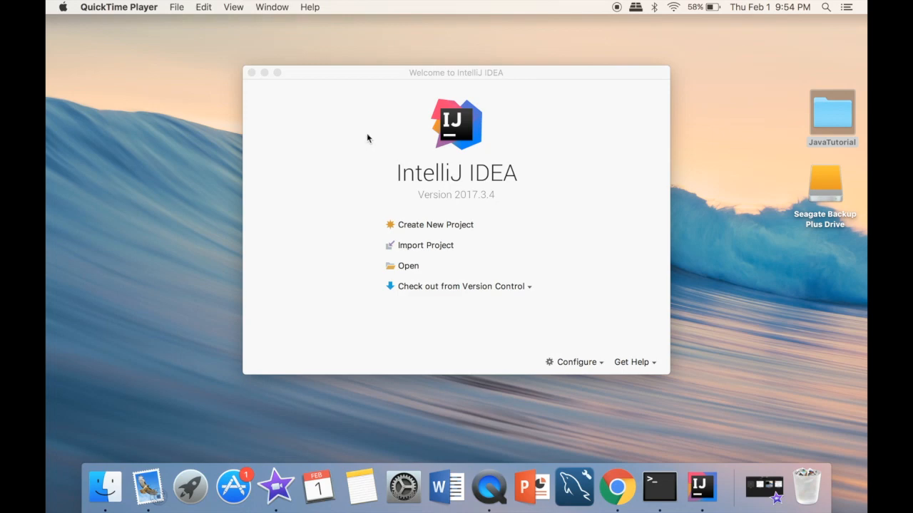
{"action": "mouse_move", "coordinate": [519, 130]}
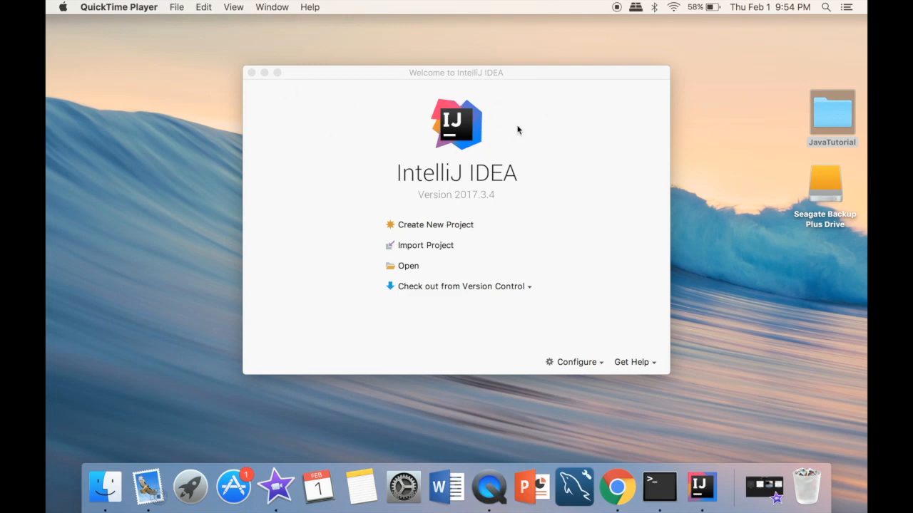
{"action": "mouse_move", "coordinate": [578, 348]}
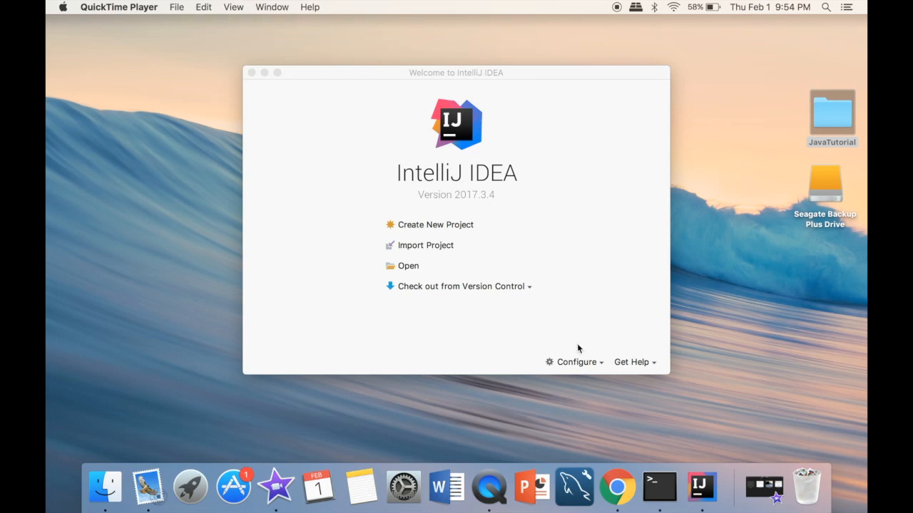
{"action": "mouse_move", "coordinate": [576, 362]}
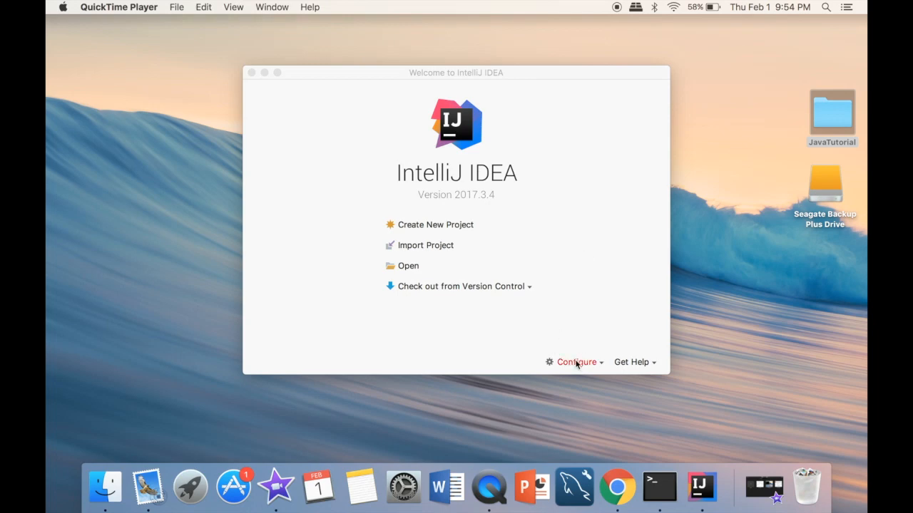
{"action": "left_click", "coordinate": [576, 362]}
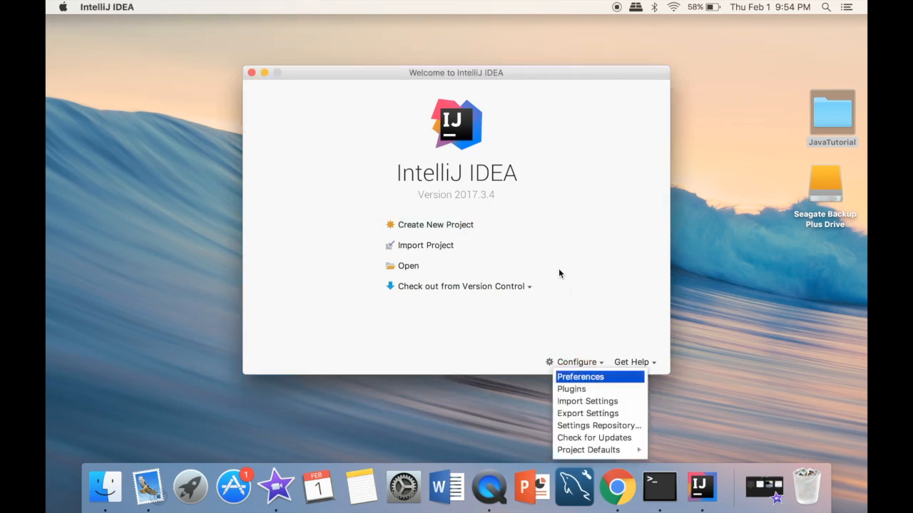
{"action": "mouse_move", "coordinate": [556, 336]}
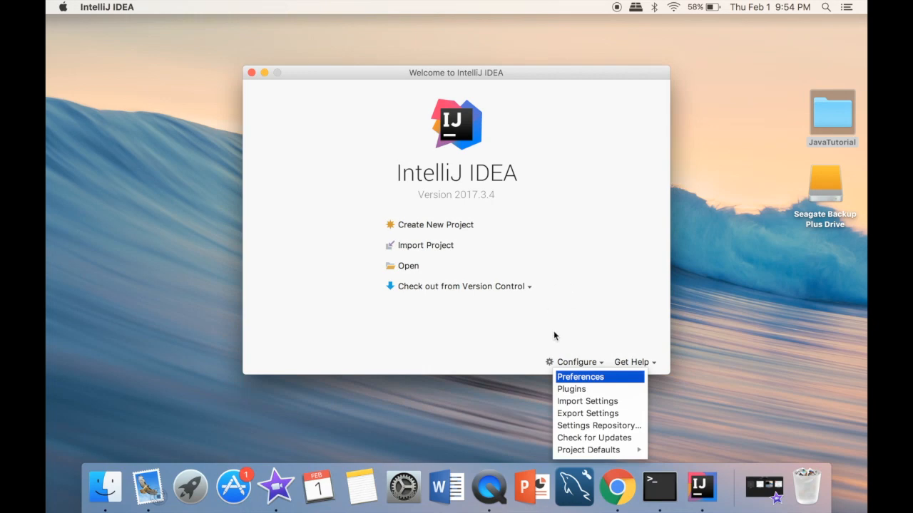
{"action": "mouse_move", "coordinate": [607, 351]}
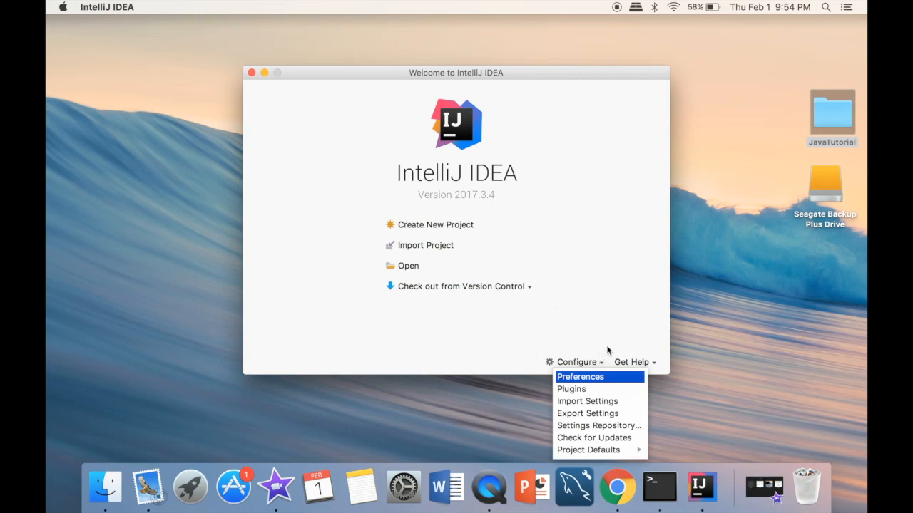
{"action": "mouse_move", "coordinate": [594, 451]}
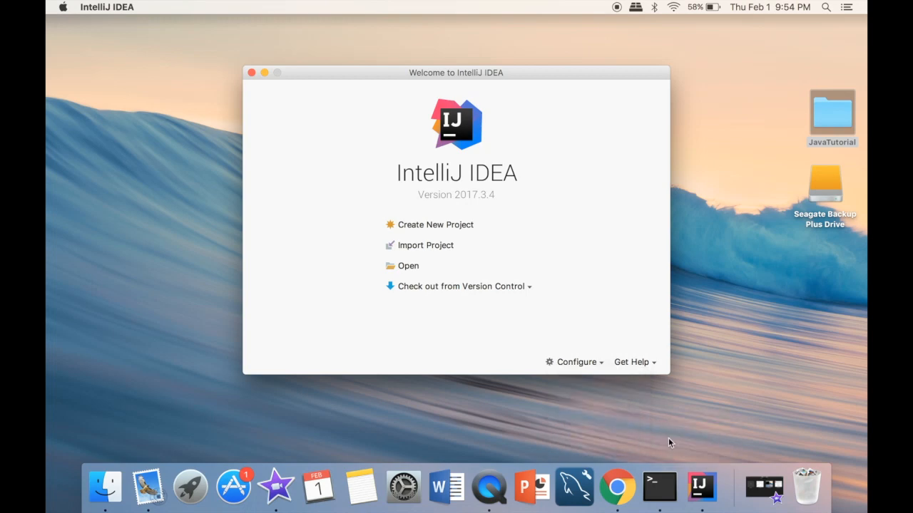
Step: In Default Project Structure, set Project SDK to <No SDK> and start adding a new JDK
{"action": "left_click", "coordinate": [573, 362]}
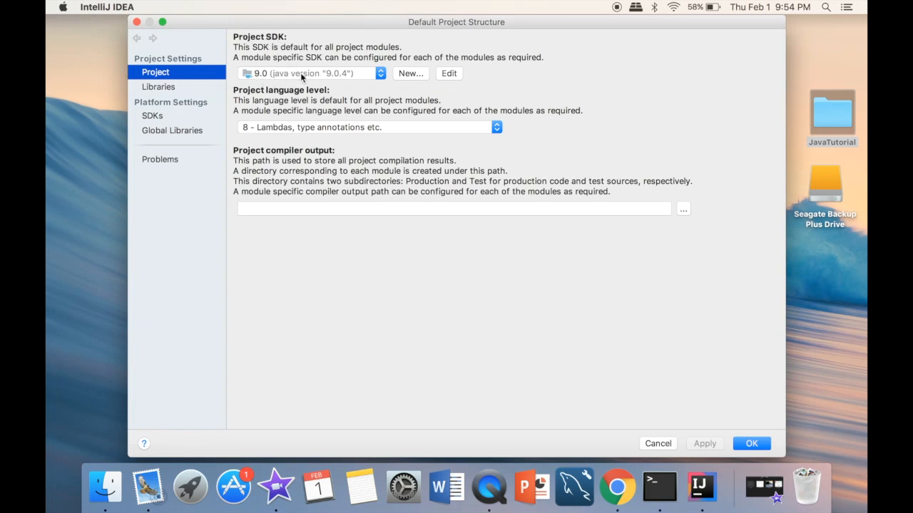
{"action": "left_click", "coordinate": [379, 73]}
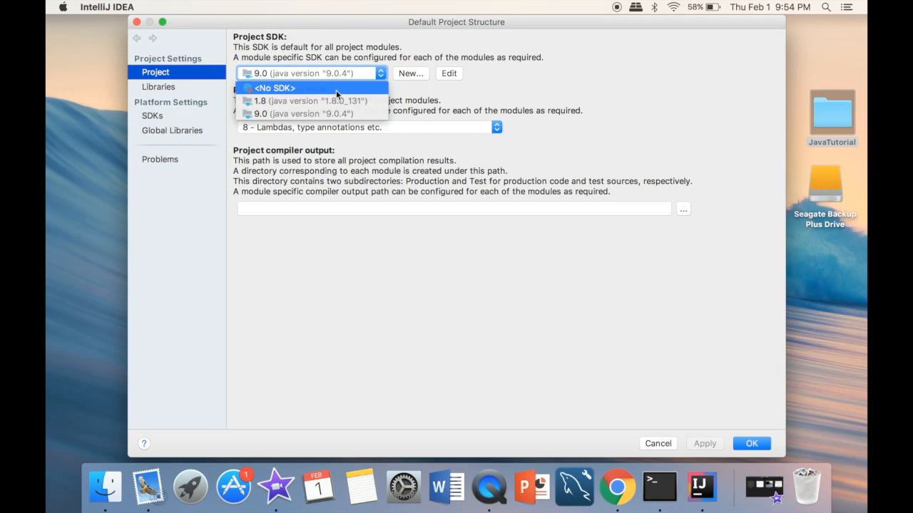
{"action": "left_click", "coordinate": [274, 88]}
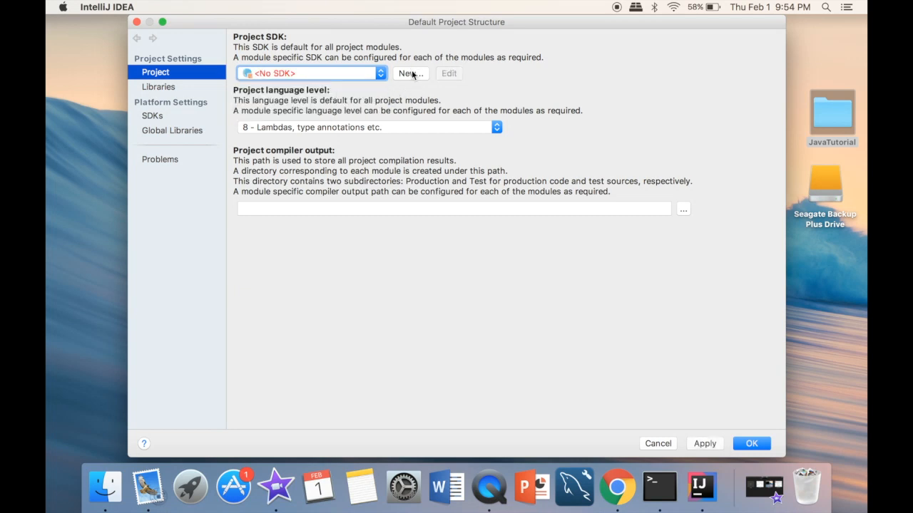
{"action": "left_click", "coordinate": [411, 74]}
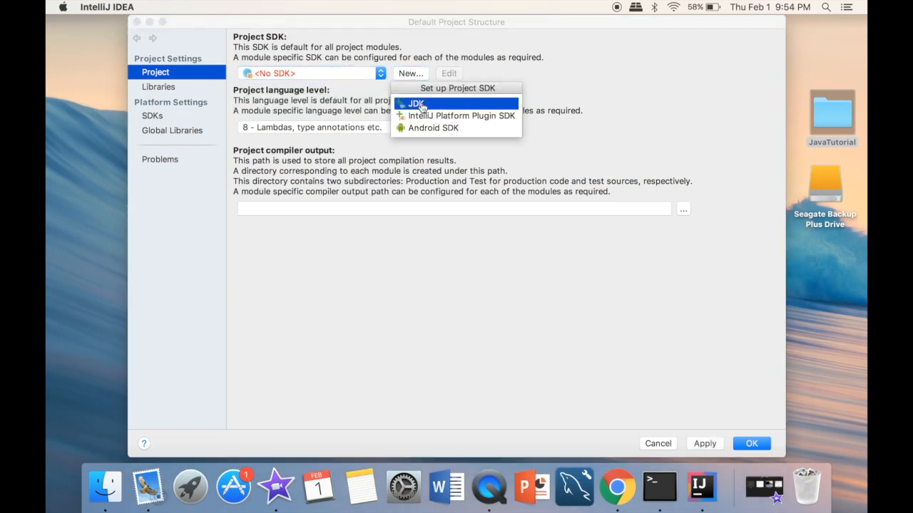
{"action": "left_click", "coordinate": [417, 102]}
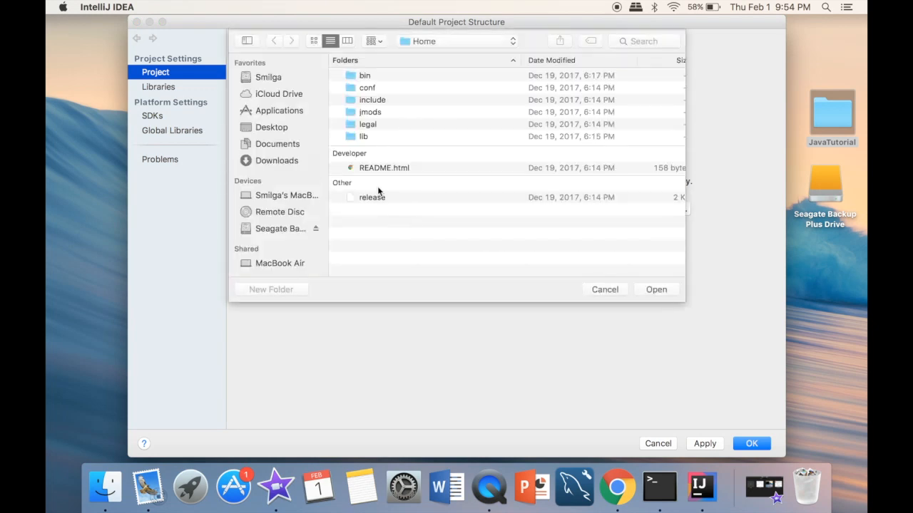
{"action": "mouse_move", "coordinate": [336, 137]}
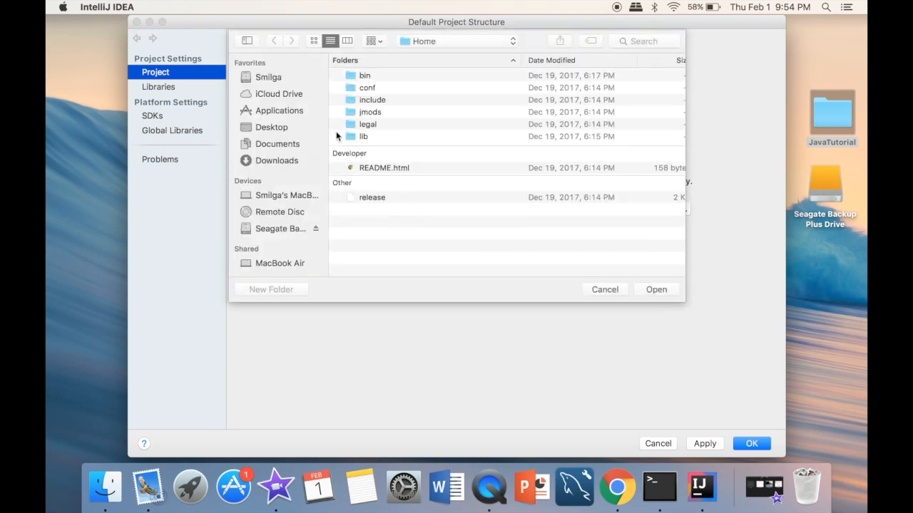
{"action": "mouse_move", "coordinate": [358, 100]}
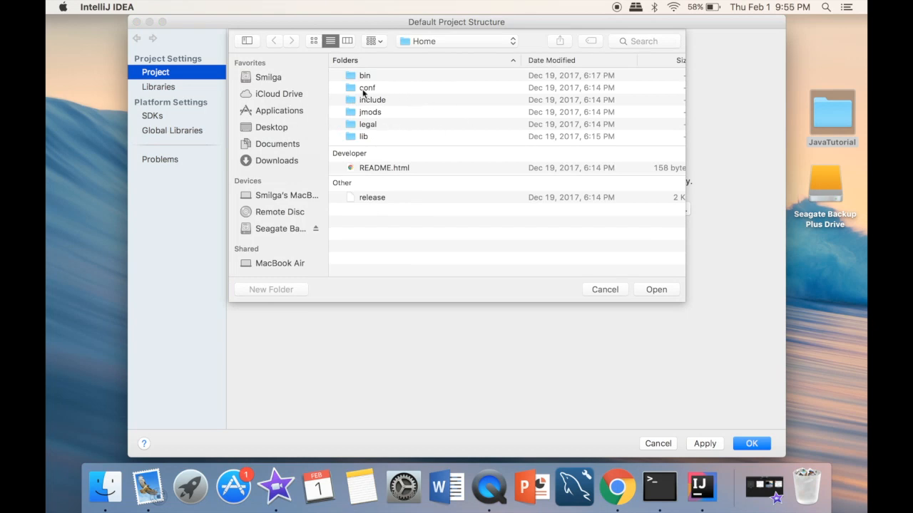
{"action": "mouse_move", "coordinate": [365, 114]}
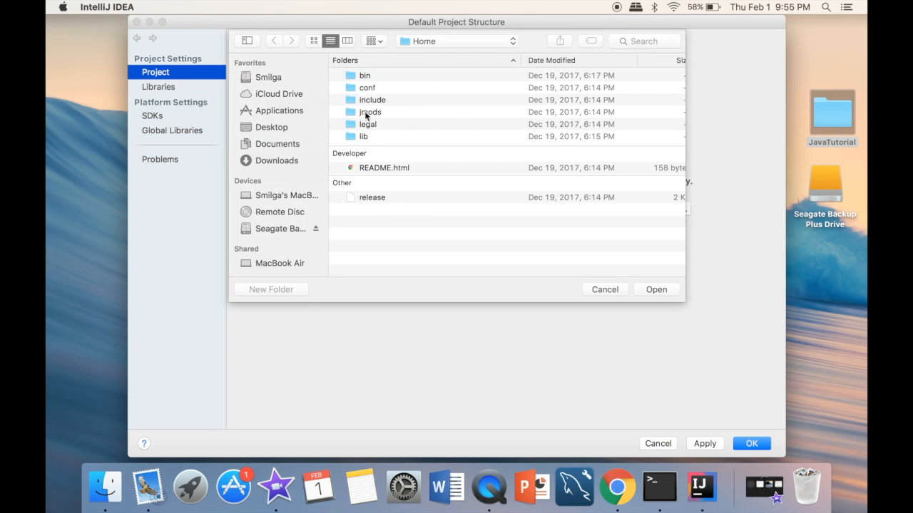
{"action": "left_click", "coordinate": [457, 40]}
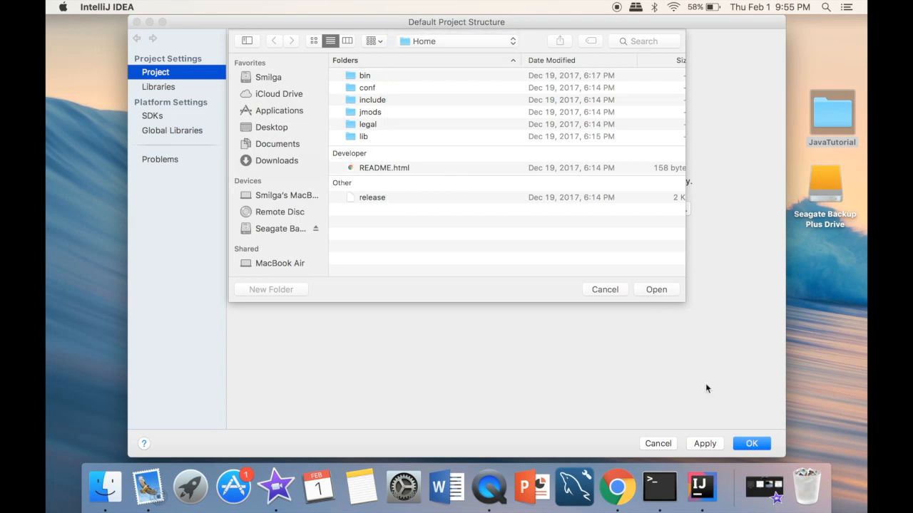
Step: Confirm the JDK home folder, select Java 9.0 as the default Project SDK and save
{"action": "left_click", "coordinate": [605, 288]}
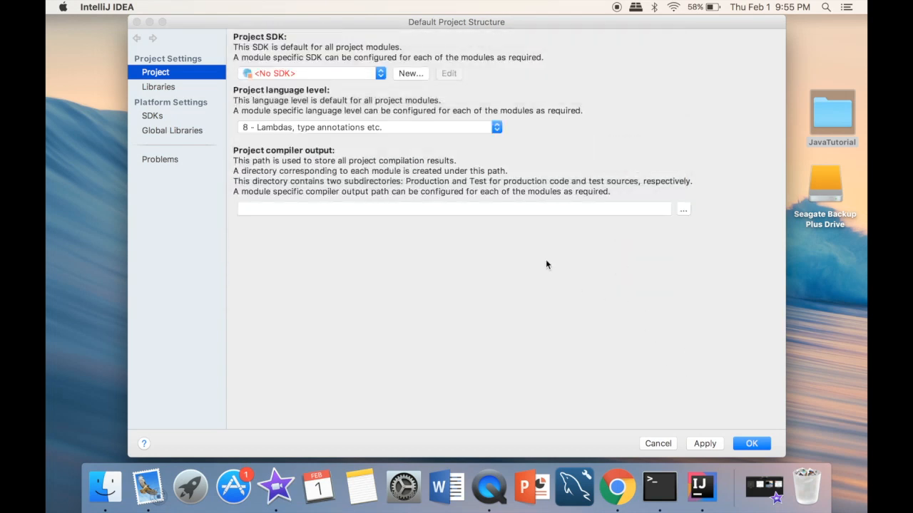
{"action": "left_click", "coordinate": [379, 73]}
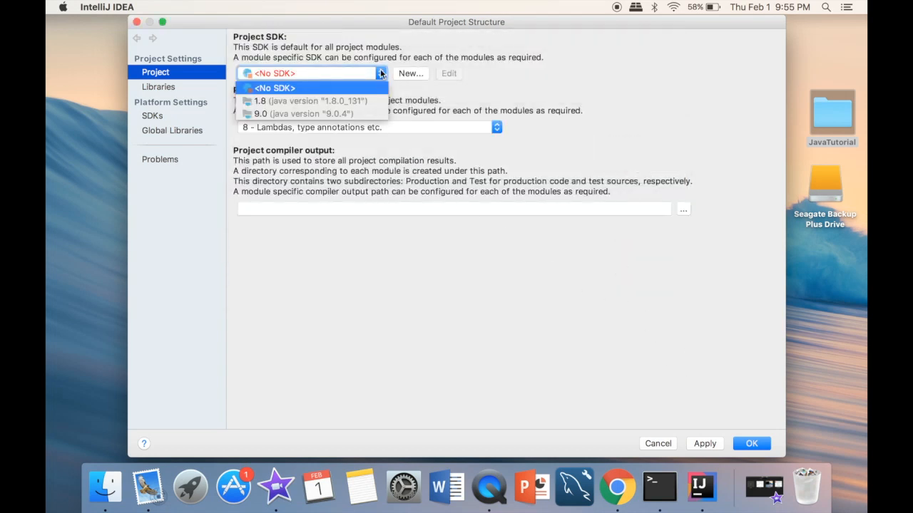
{"action": "left_click", "coordinate": [308, 114]}
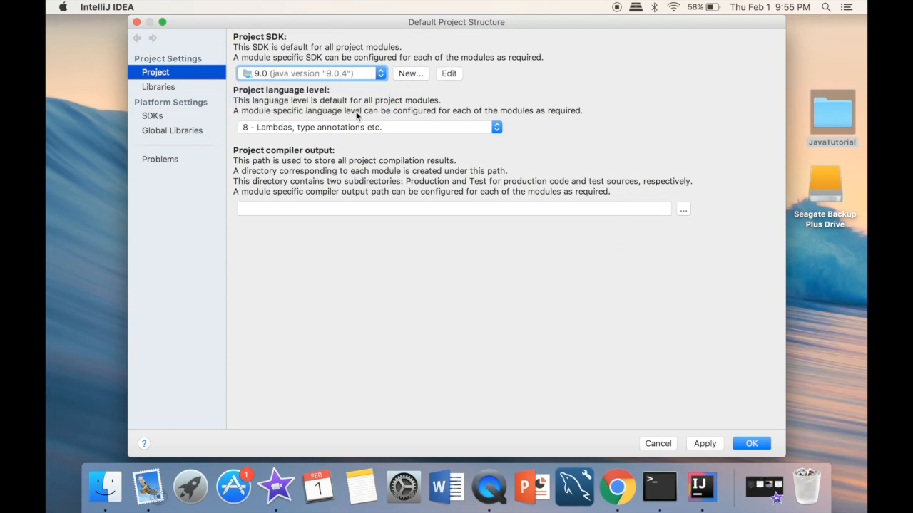
{"action": "mouse_move", "coordinate": [747, 436]}
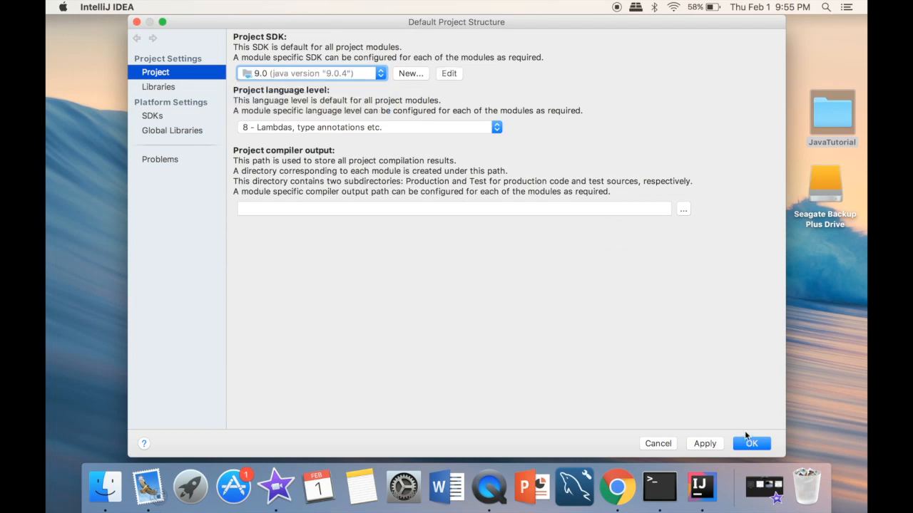
{"action": "left_click", "coordinate": [751, 442]}
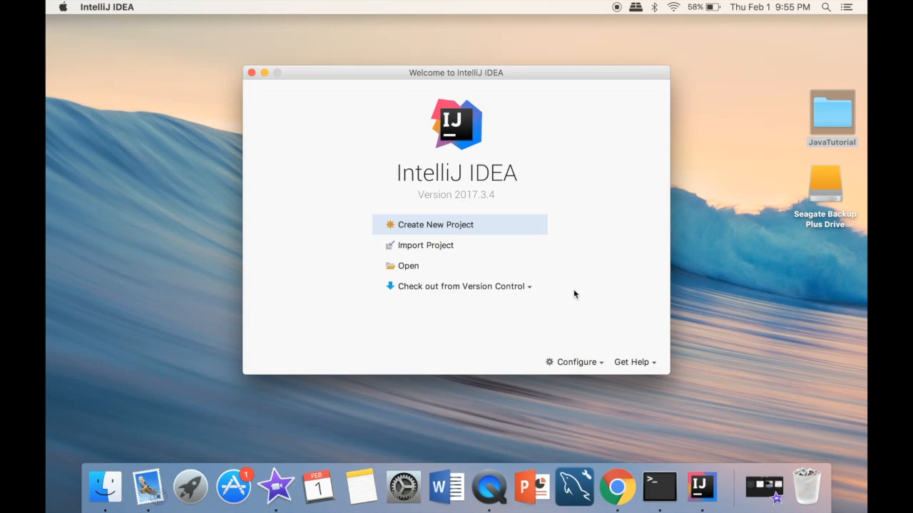
Step: In Default Preferences > Appearance, set the theme to Darcula and apply it
{"action": "left_click", "coordinate": [576, 362]}
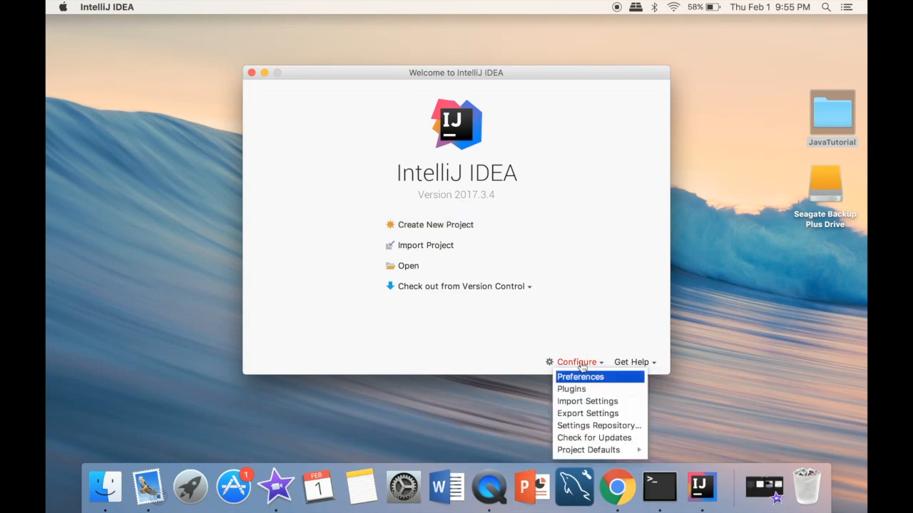
{"action": "mouse_move", "coordinate": [568, 310]}
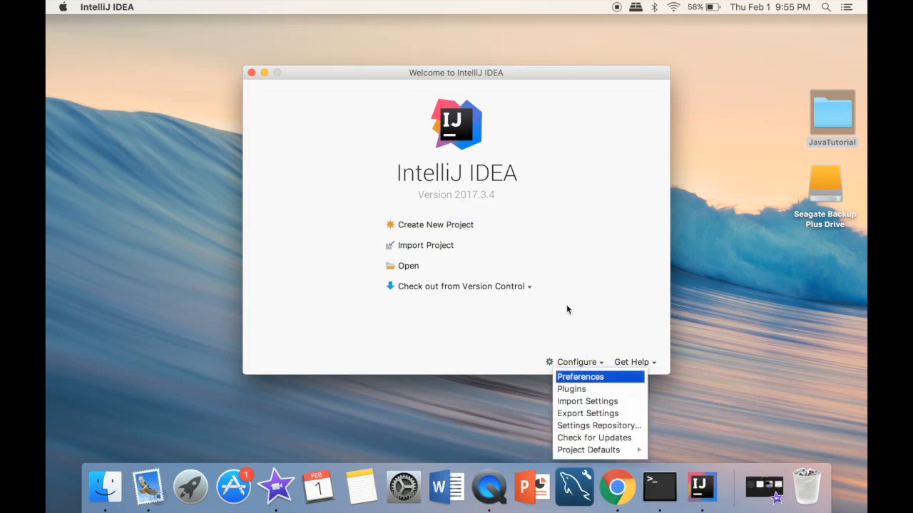
{"action": "mouse_move", "coordinate": [588, 377]}
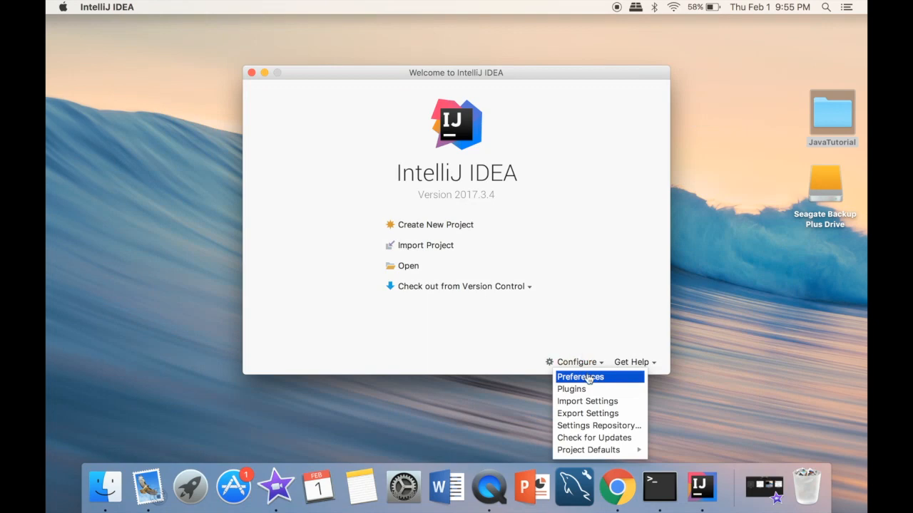
{"action": "left_click", "coordinate": [579, 377]}
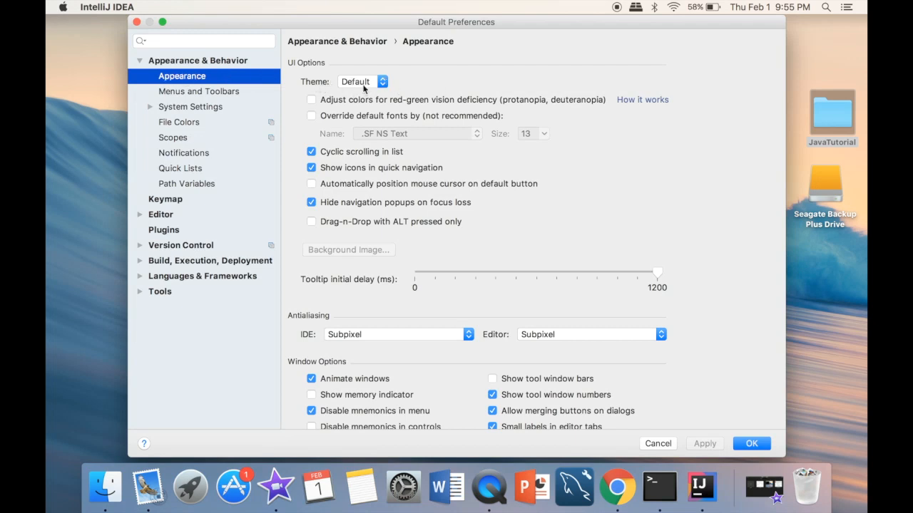
{"action": "left_click", "coordinate": [363, 81]}
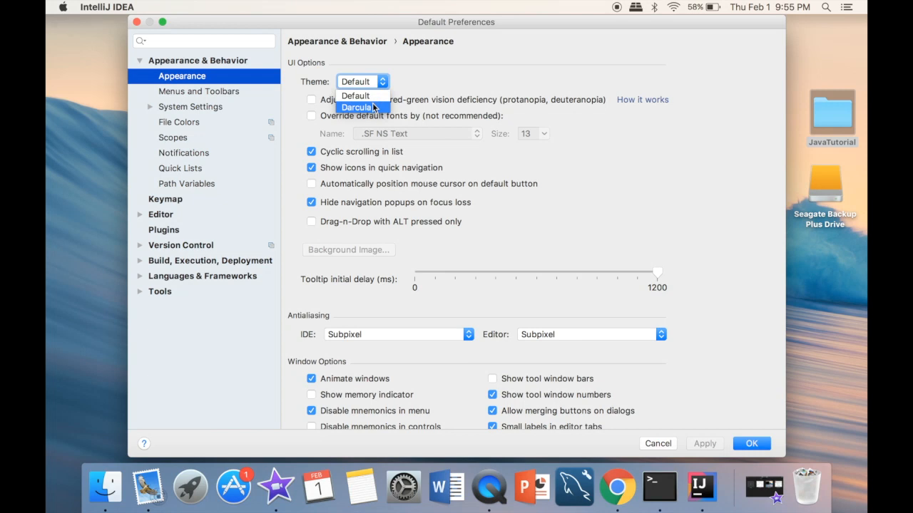
{"action": "left_click", "coordinate": [356, 107]}
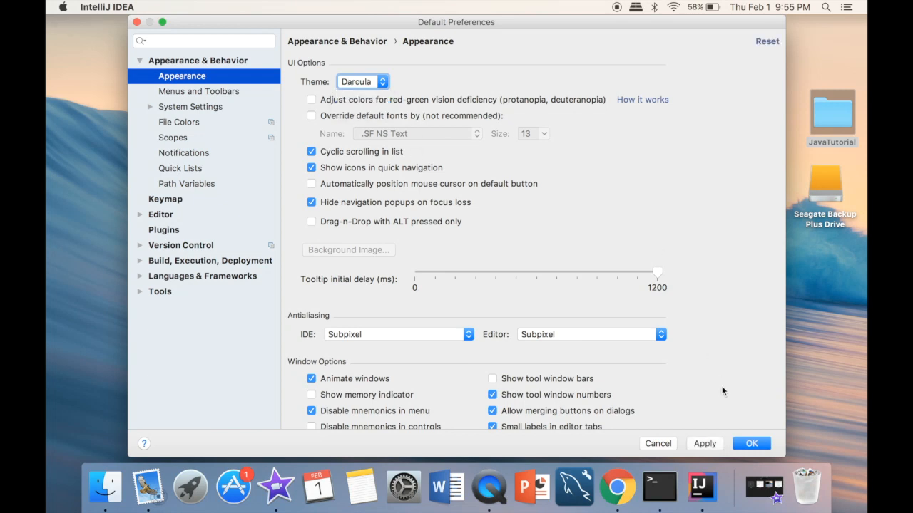
{"action": "left_click", "coordinate": [750, 443]}
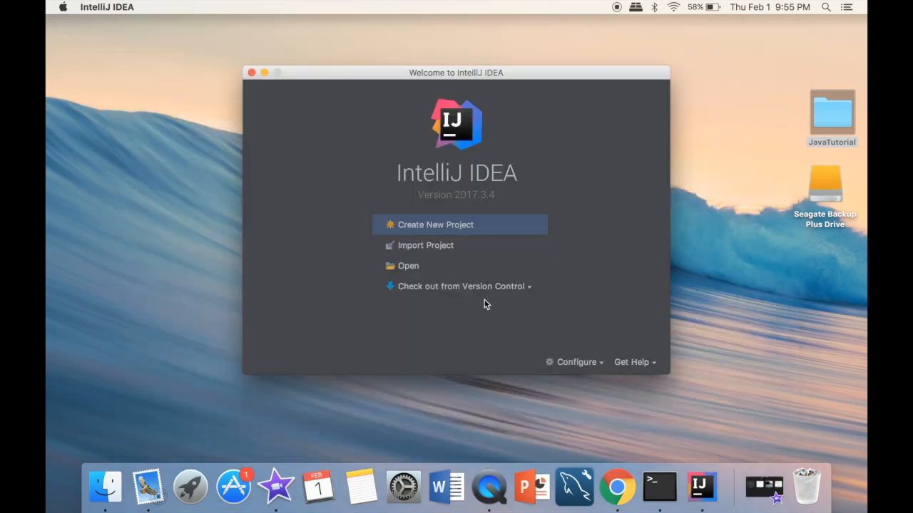
{"action": "mouse_move", "coordinate": [553, 174]}
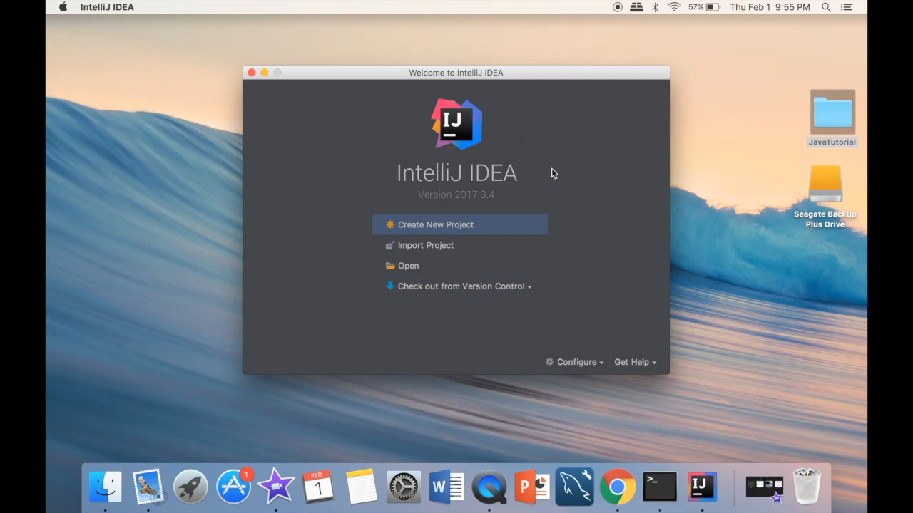
{"action": "mouse_move", "coordinate": [561, 206]}
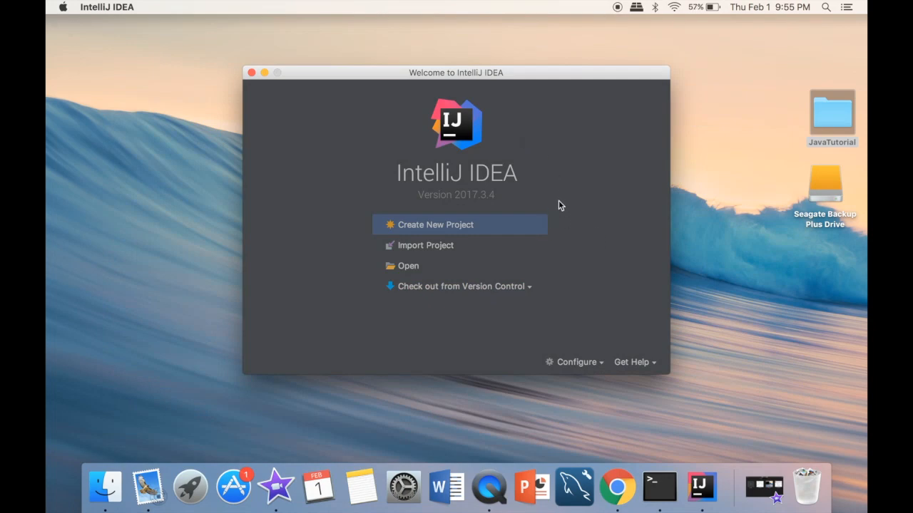
{"action": "mouse_move", "coordinate": [465, 207]}
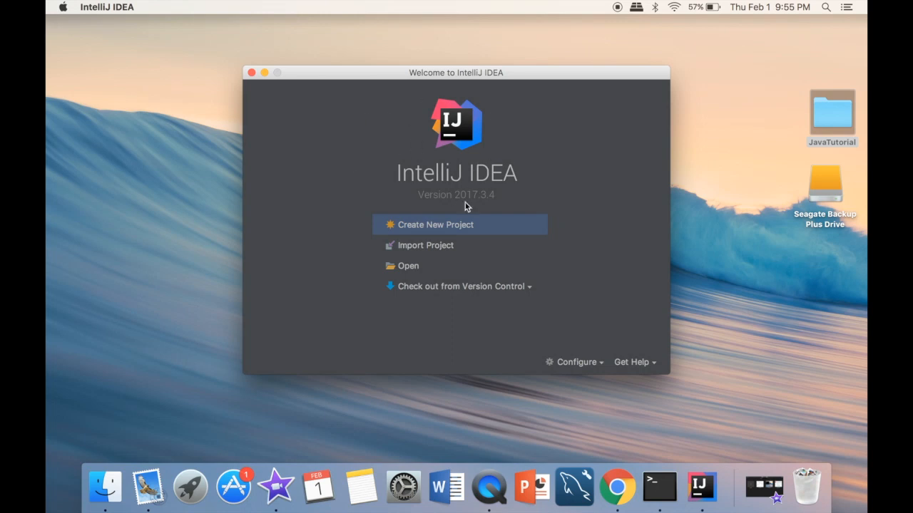
{"action": "mouse_move", "coordinate": [422, 184]}
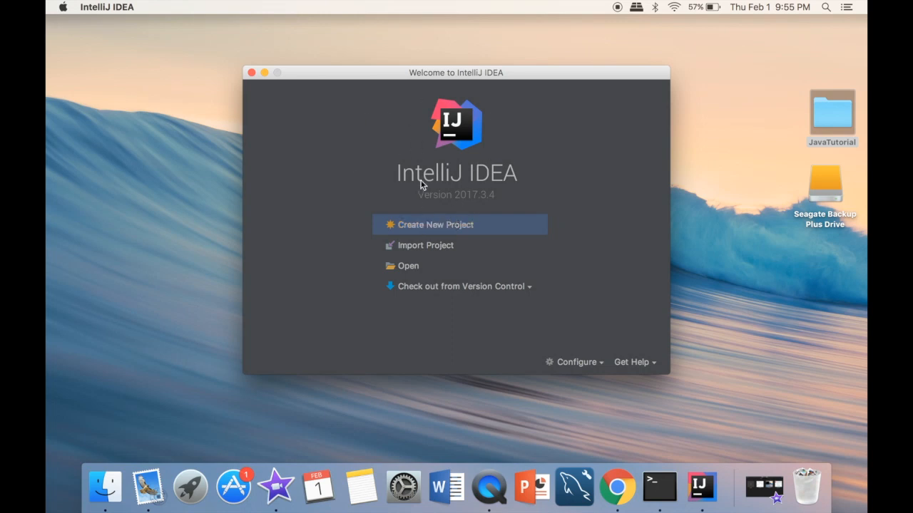